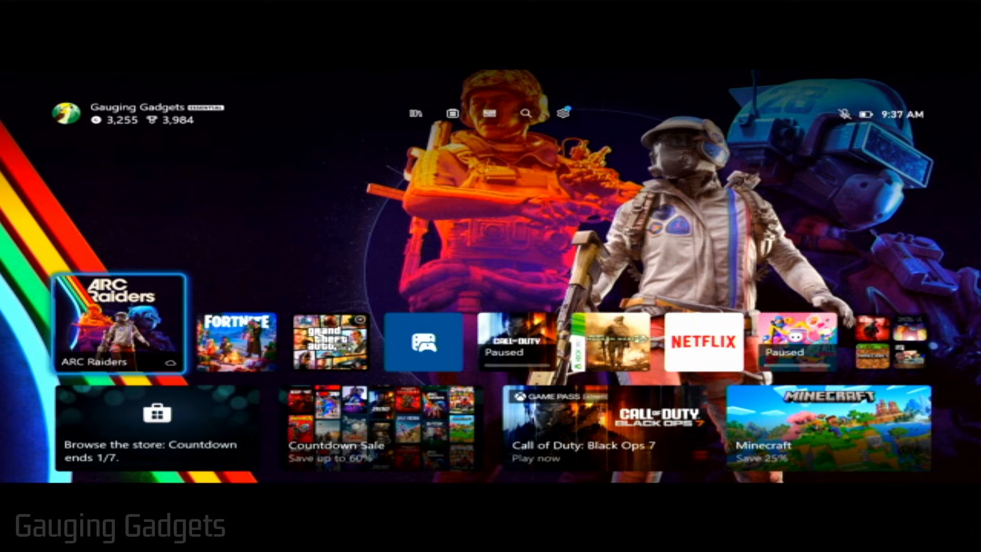
- Open console Settings from the guide's Profile & system menu
{"action": "key", "text": "Xbox"}
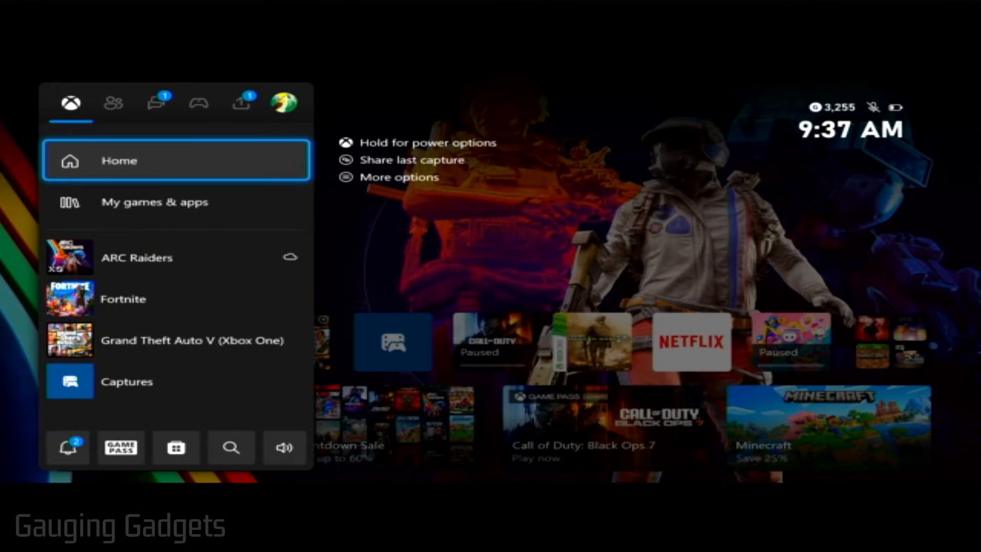
{"action": "left_click", "coordinate": [284, 103]}
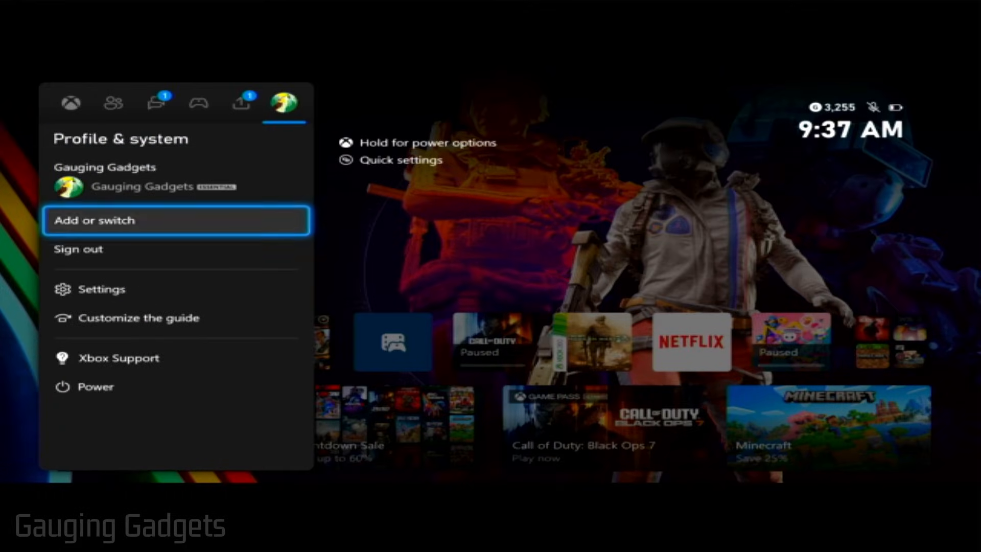
{"action": "left_click", "coordinate": [102, 288]}
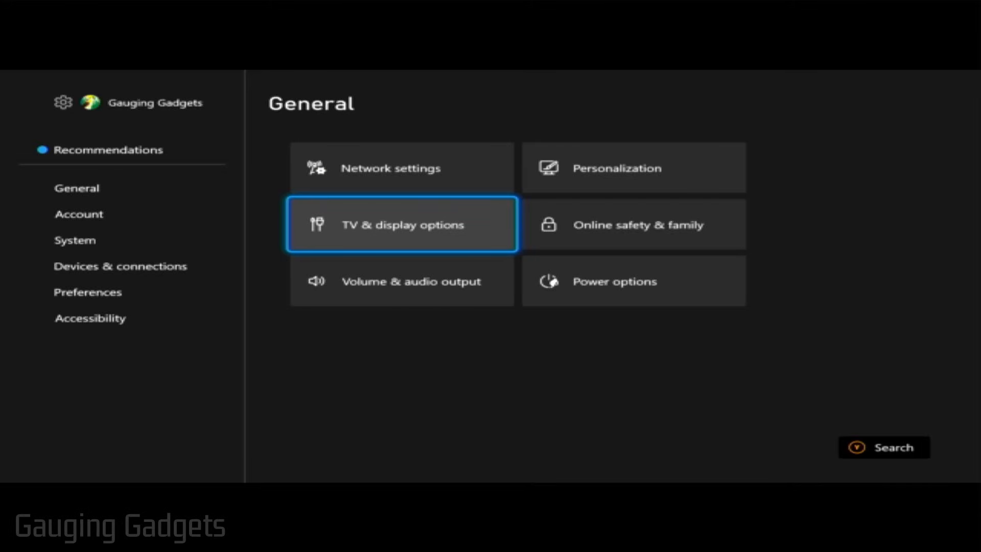
- Open TV & display options, showing 640 x 480 resolution at 60 Hz
{"action": "left_click", "coordinate": [401, 224]}
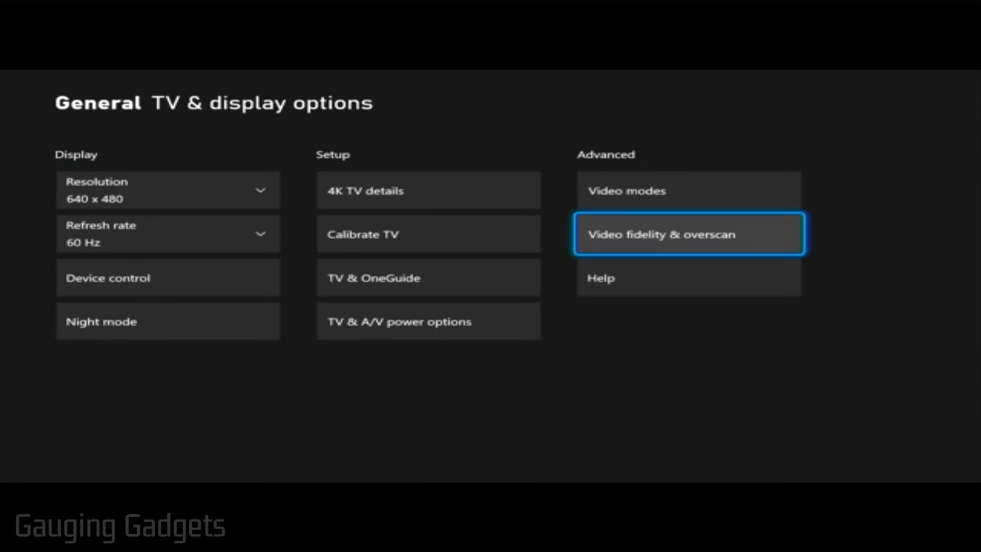
- Set the Video fidelity & overscan display override to HDMI
{"action": "left_click", "coordinate": [687, 234]}
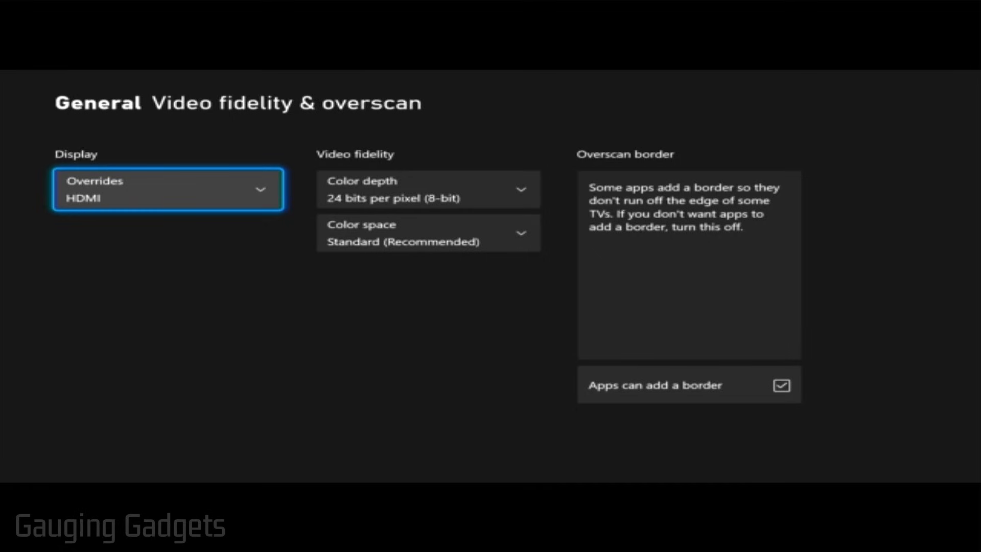
{"action": "left_click", "coordinate": [167, 189]}
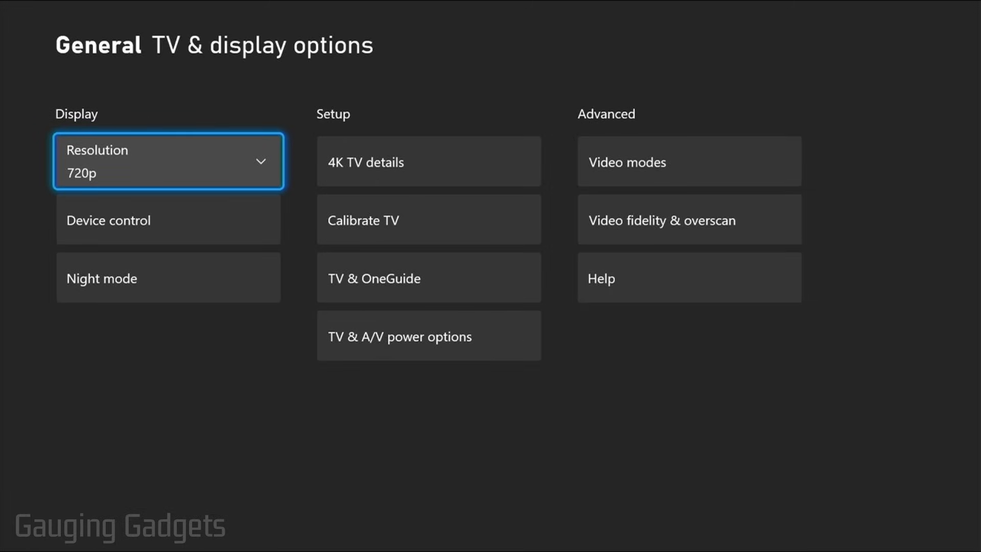
- Open the Resolution dropdown, now listing 1080p alongside 720p
{"action": "left_click", "coordinate": [167, 161]}
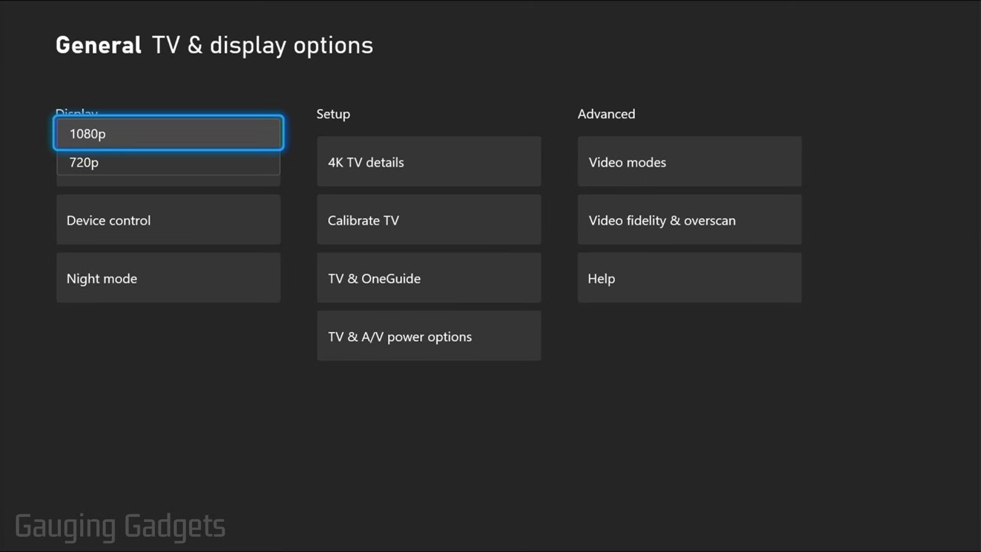